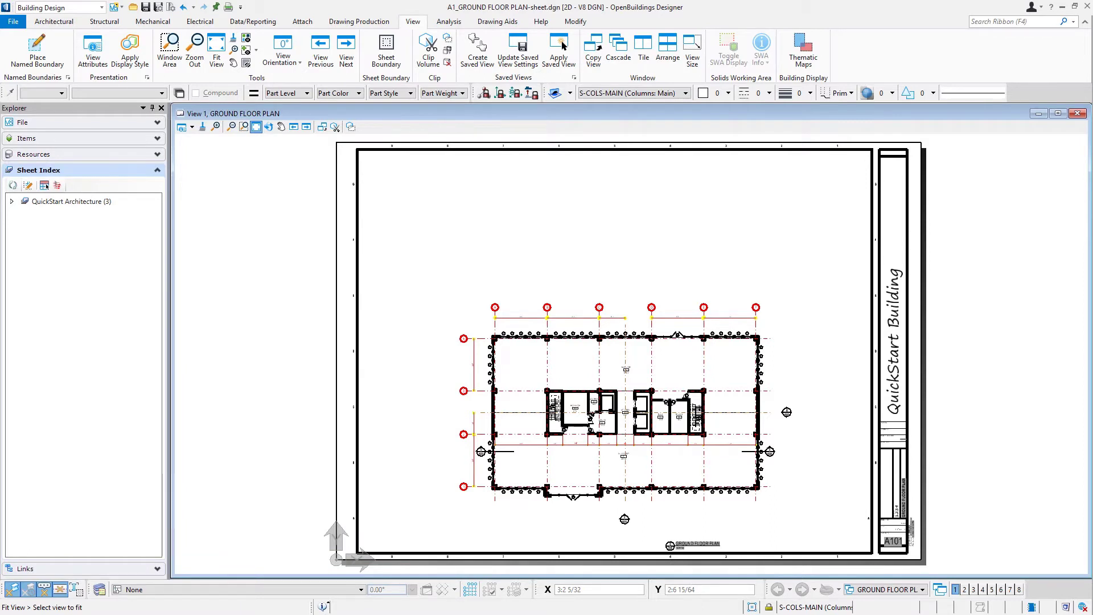
pyautogui.moveTo(405, 490)
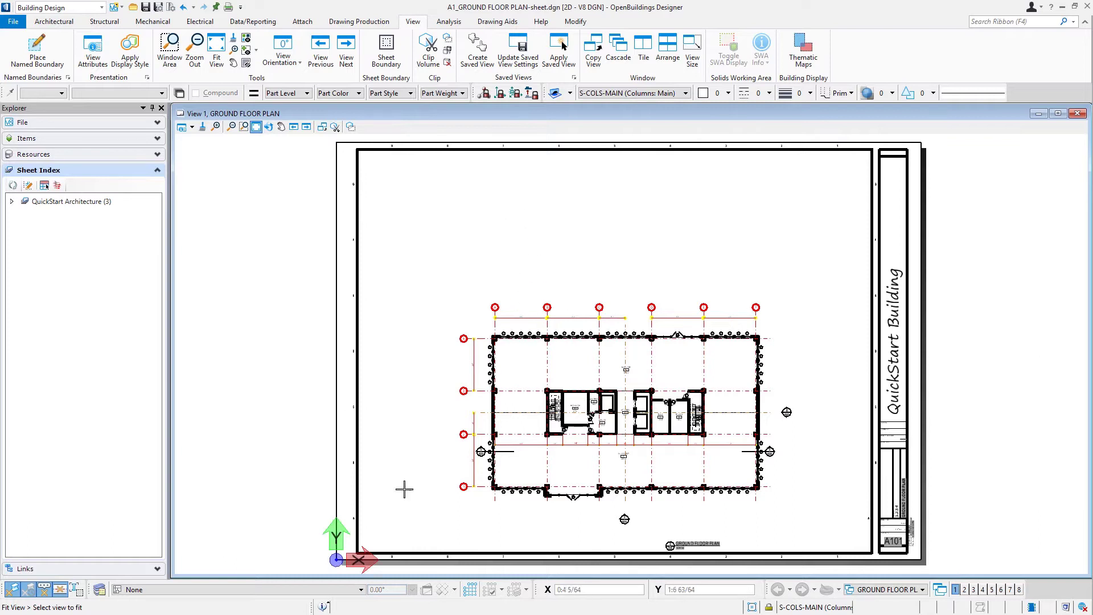
pyautogui.moveTo(837, 207)
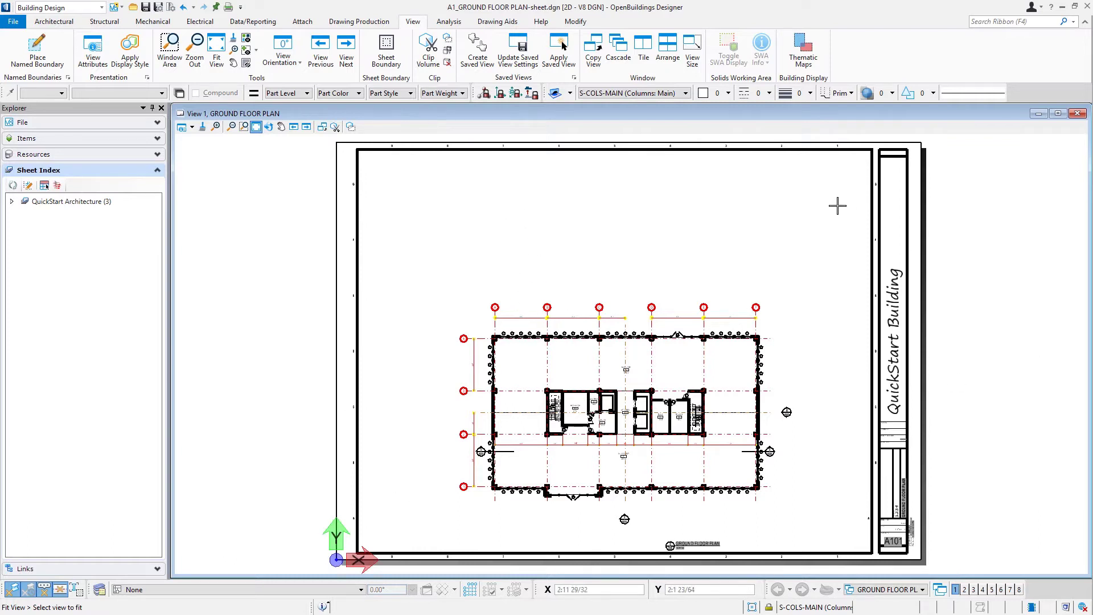
pyautogui.moveTo(836, 205)
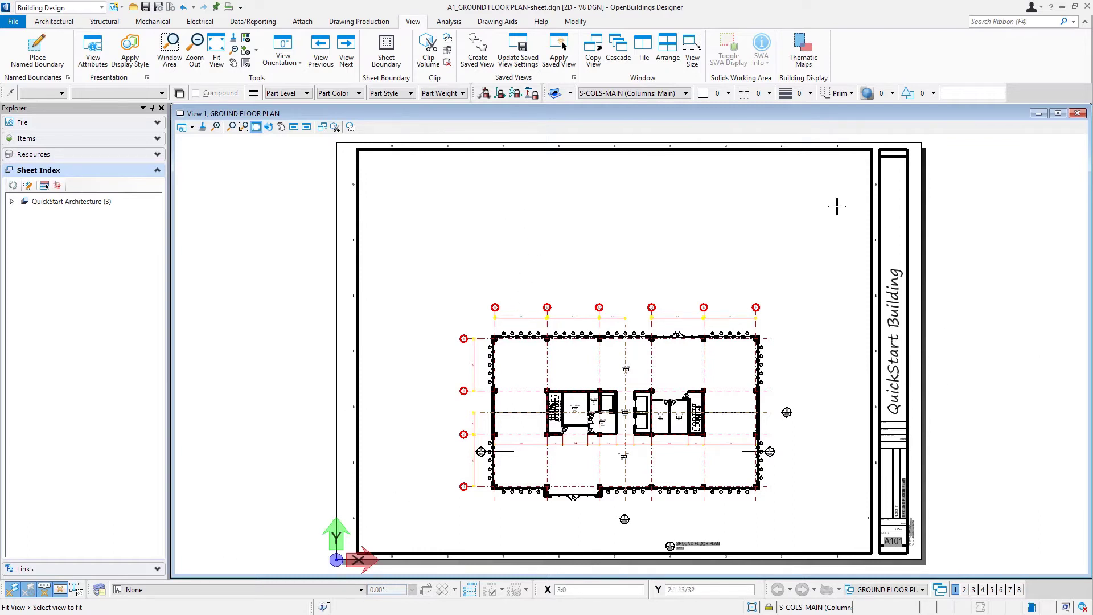
pyautogui.moveTo(447, 169)
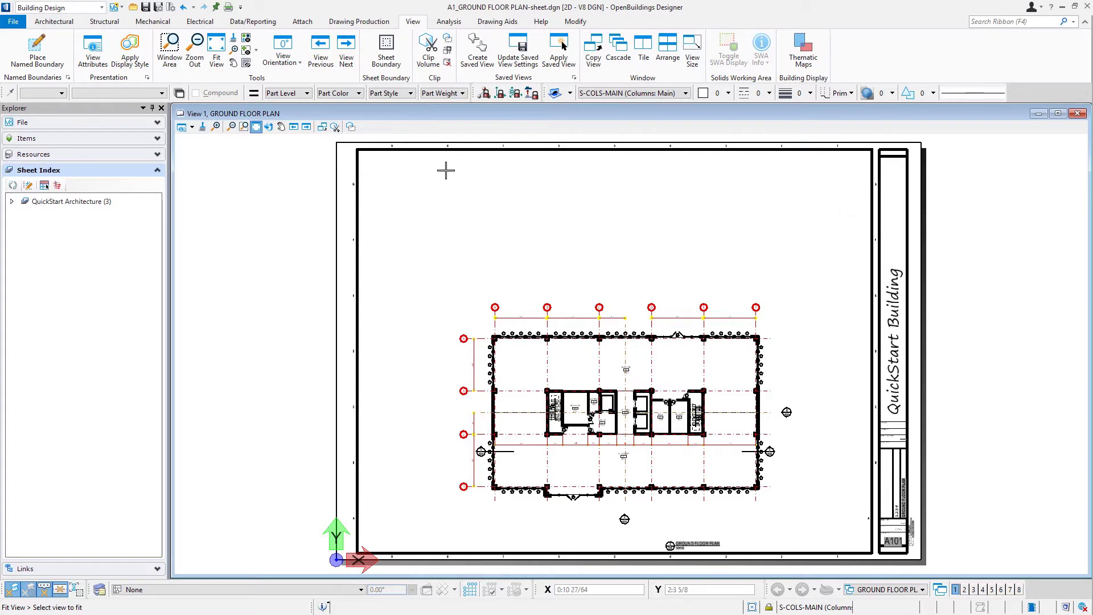
# Step: Switch the ribbon to the Data/Reporting tools with the ground floor plan sheet showing
pyautogui.click(253, 22)
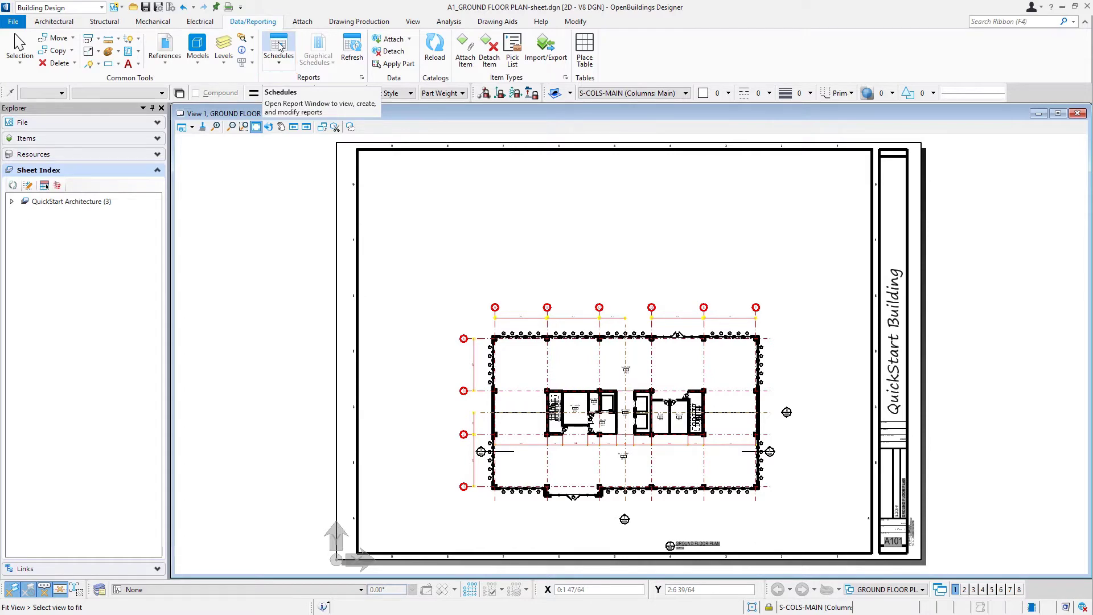
# Step: Bring up the Schedules window filtered to Show Used catalog types
pyautogui.click(278, 50)
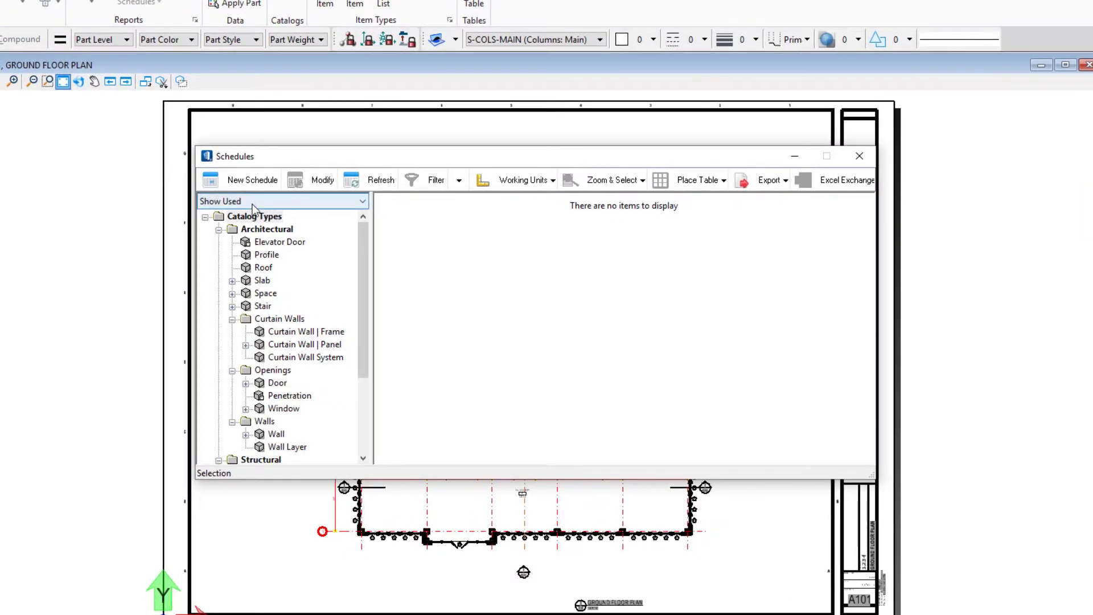
pyautogui.click(283, 201)
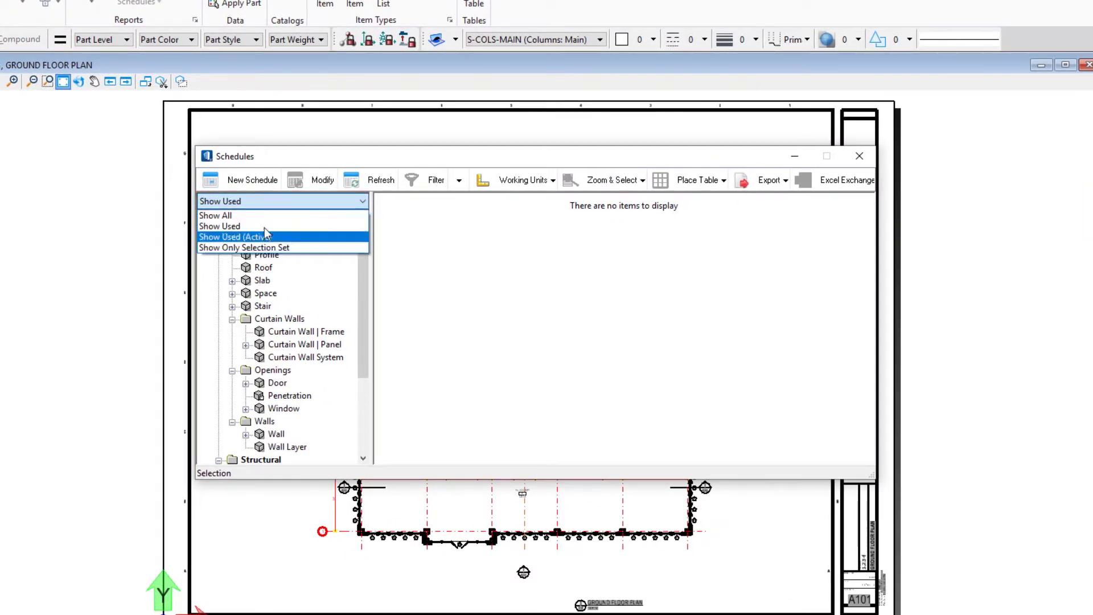
pyautogui.moveTo(258, 237)
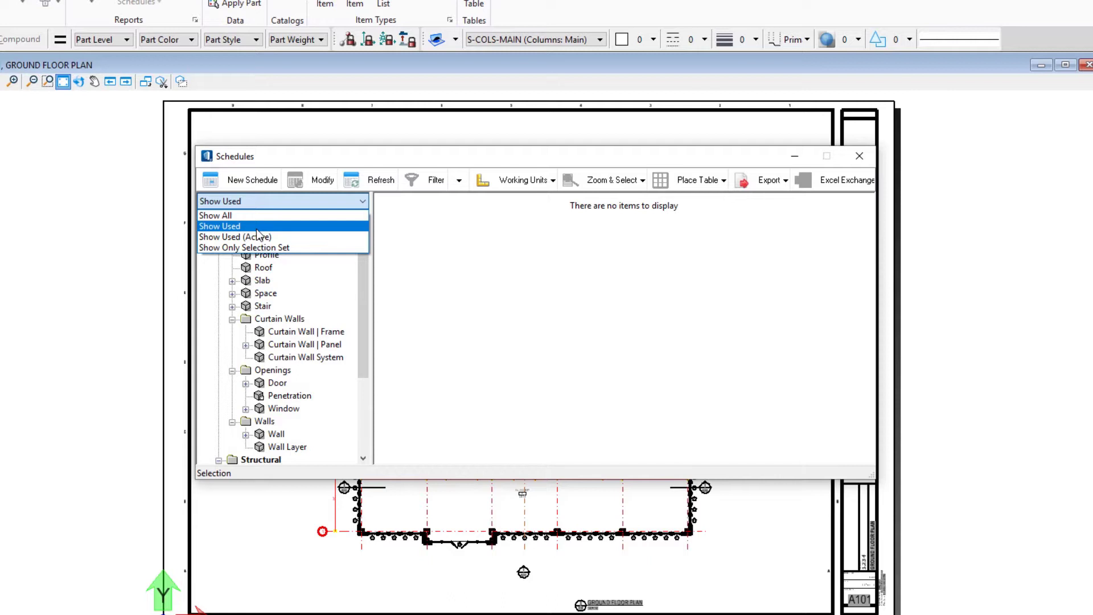
pyautogui.click(220, 225)
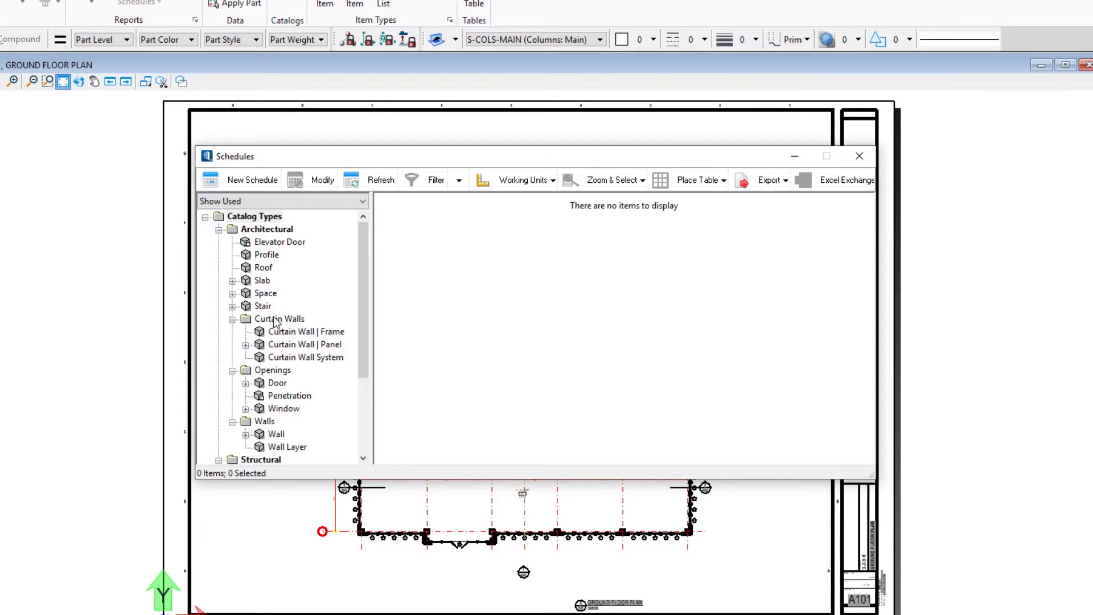
pyautogui.moveTo(316, 300)
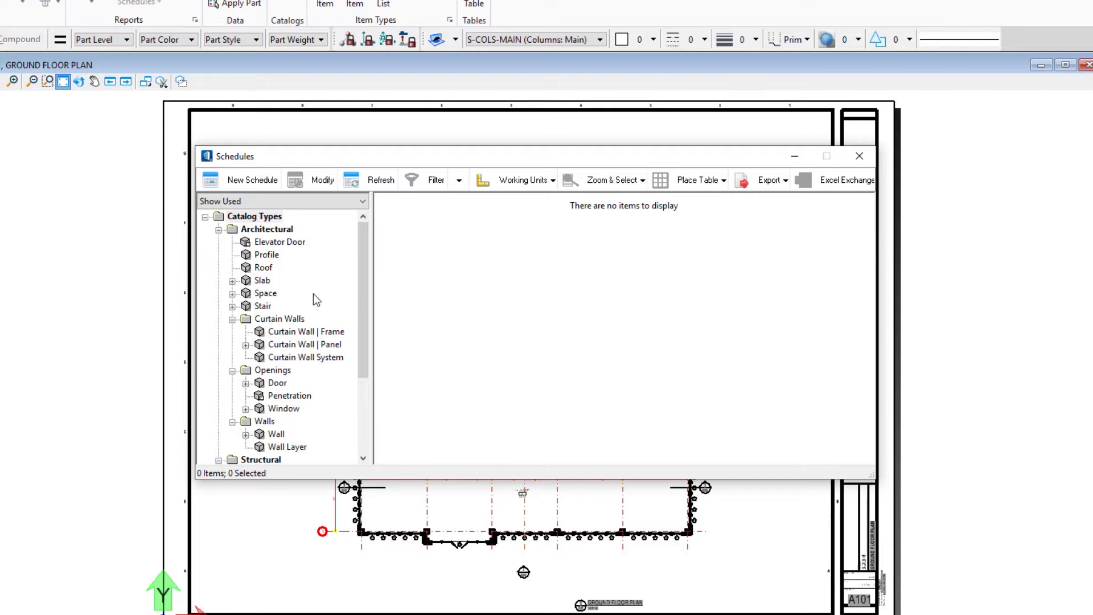
pyautogui.moveTo(271, 295)
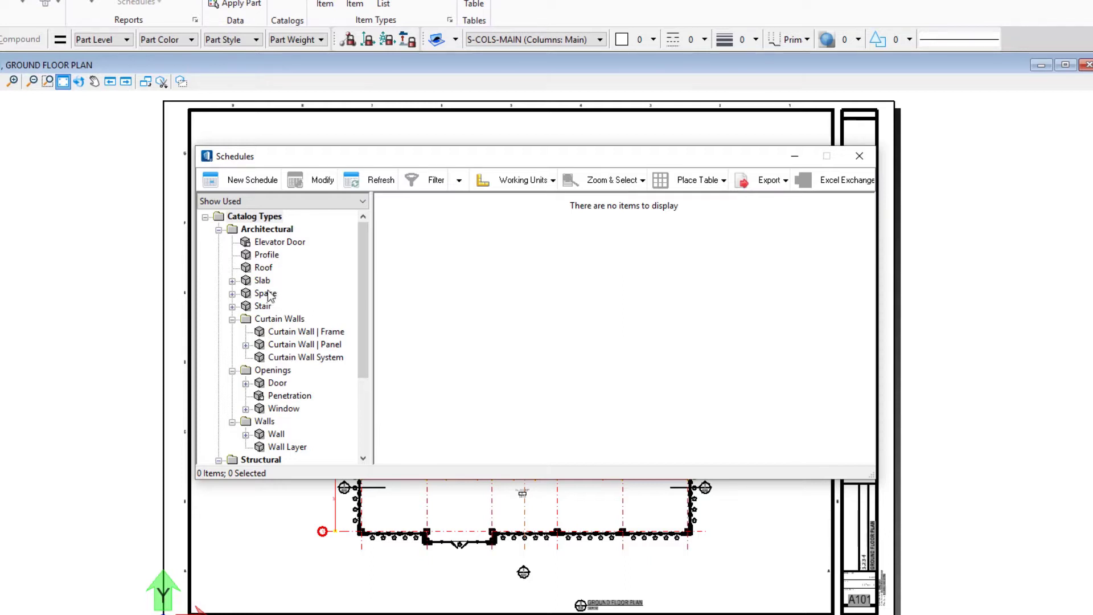
pyautogui.moveTo(268, 298)
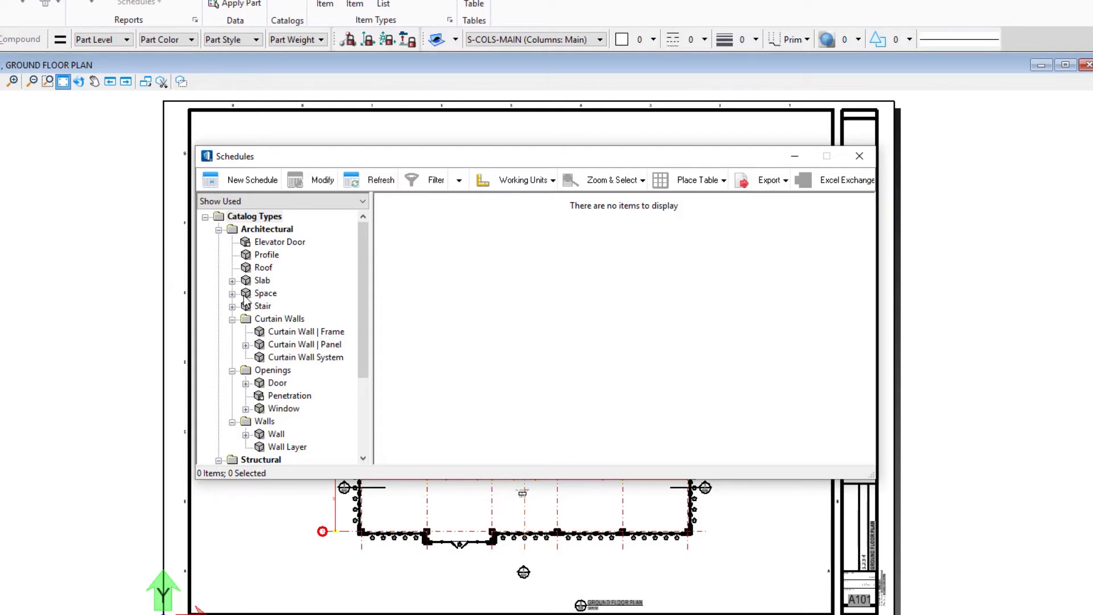
# Step: Display the Space Finish Schedule of 35 rooms and review its finish and ceiling height columns
pyautogui.click(233, 292)
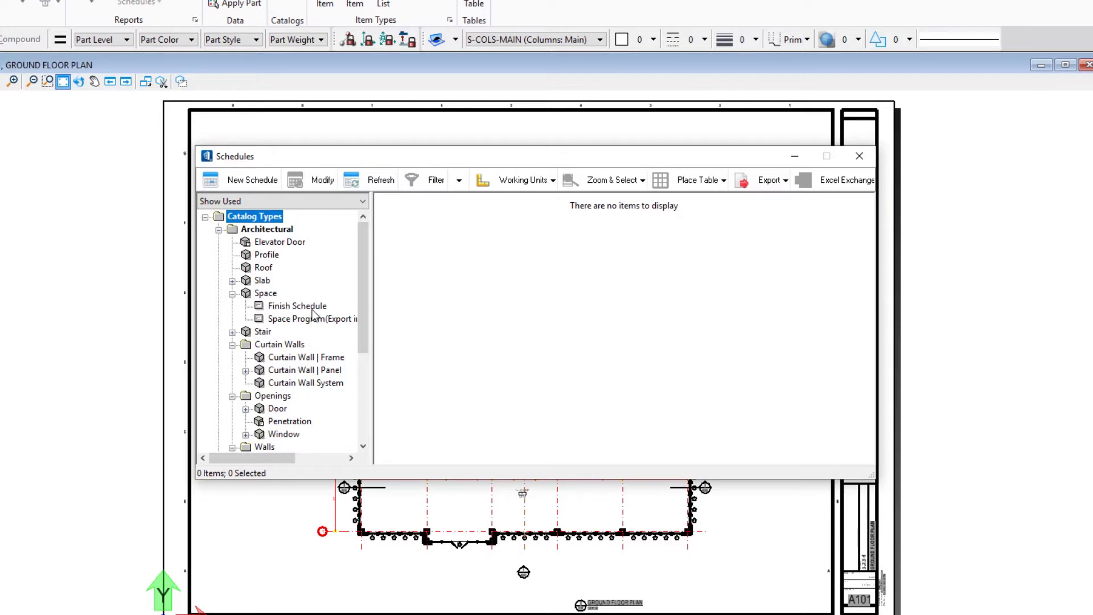
pyautogui.moveTo(312, 319)
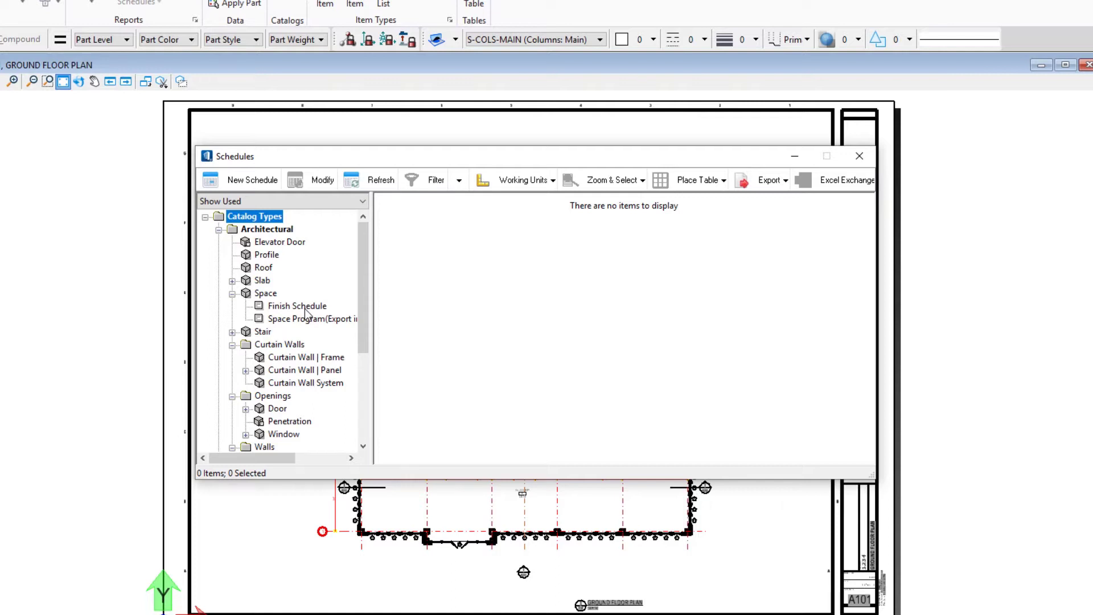
pyautogui.click(297, 307)
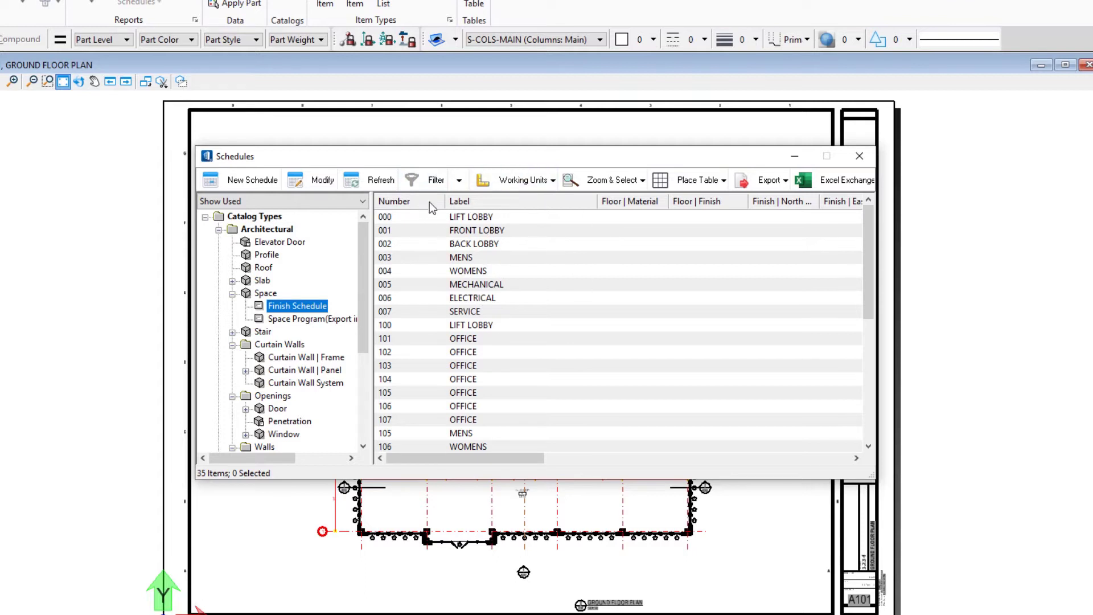
pyautogui.moveTo(408, 217)
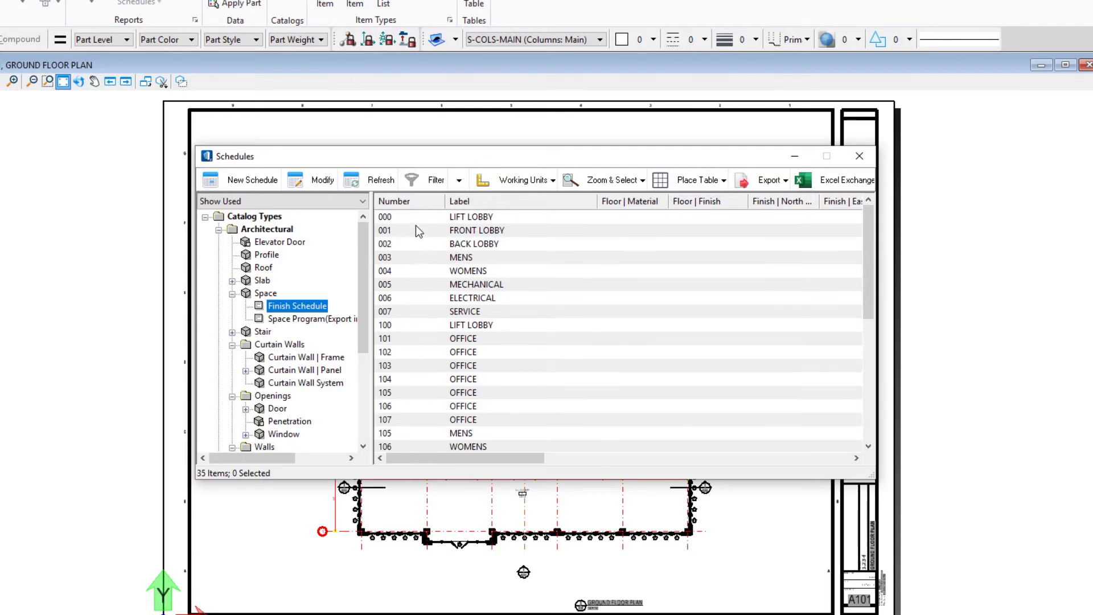
pyautogui.moveTo(648, 213)
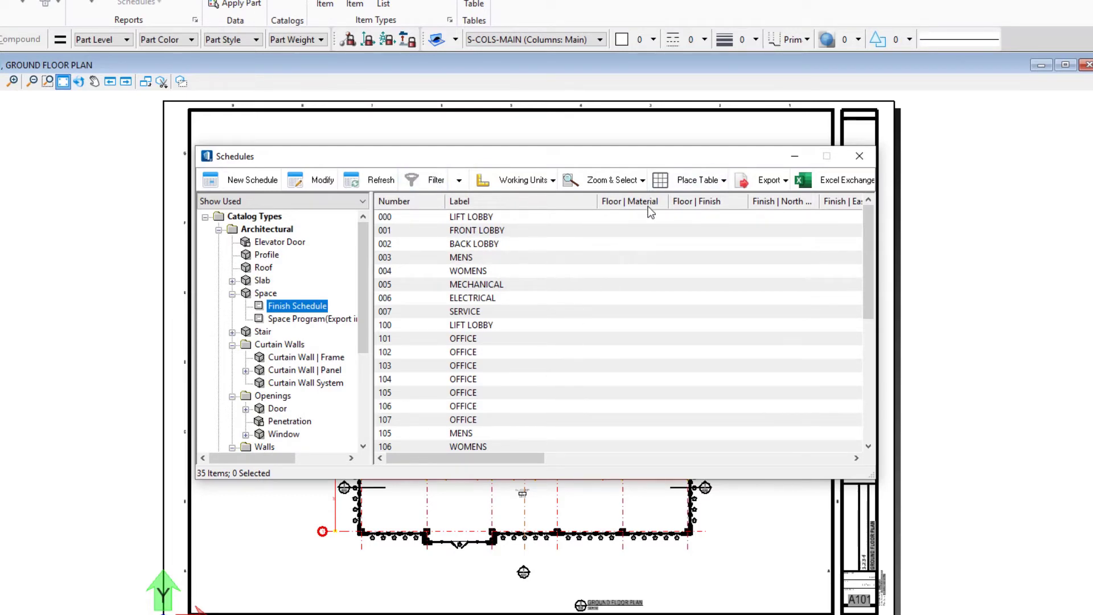
pyautogui.moveTo(771, 229)
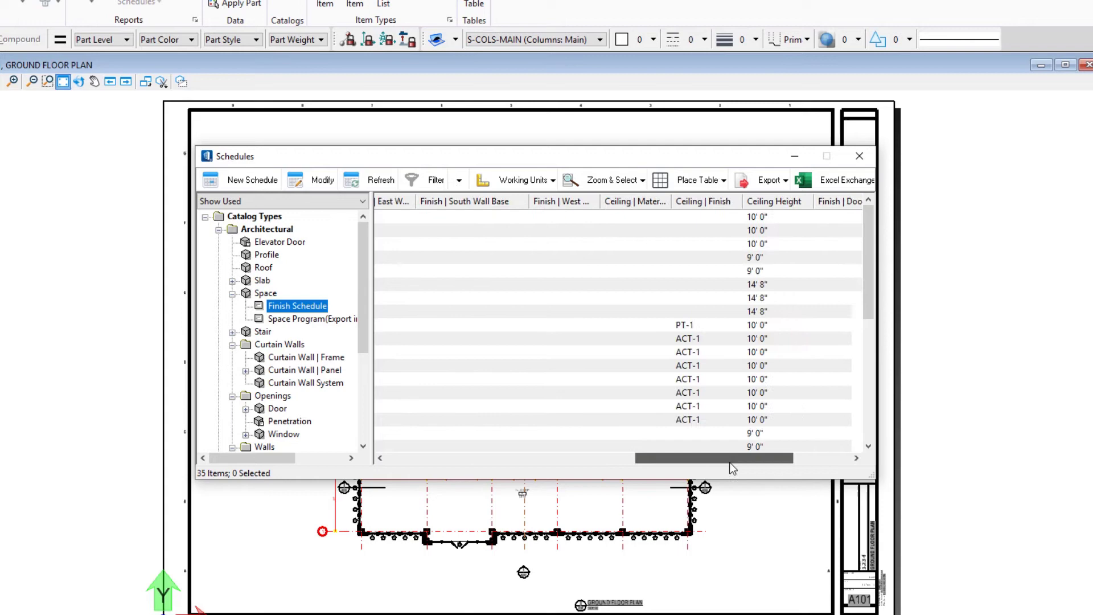
pyautogui.moveTo(715, 458); pyautogui.dragTo(773, 458)
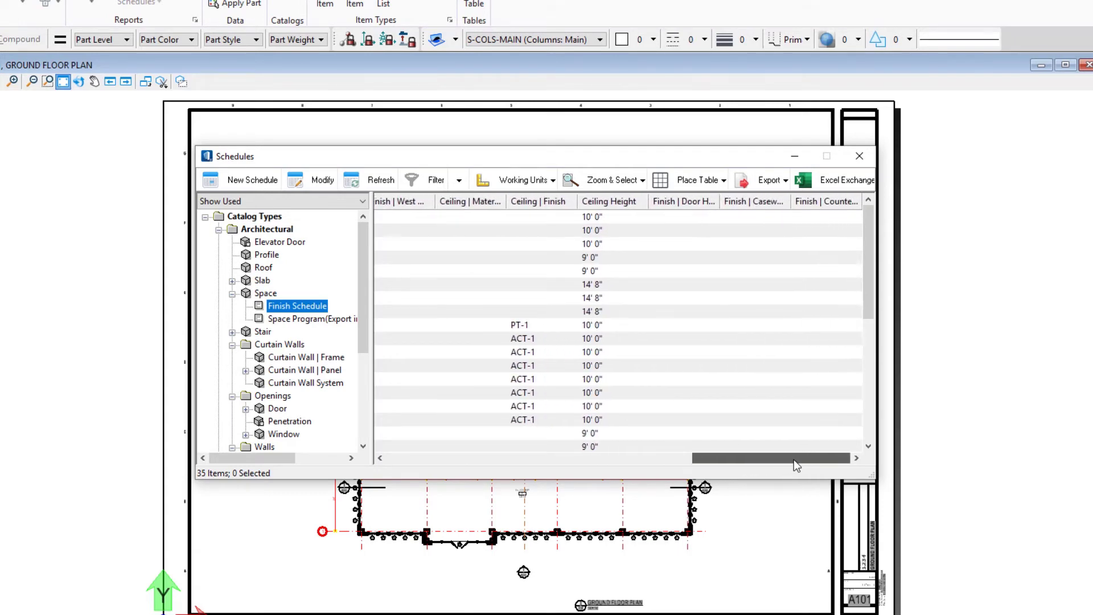
pyautogui.moveTo(795, 458); pyautogui.dragTo(453, 458)
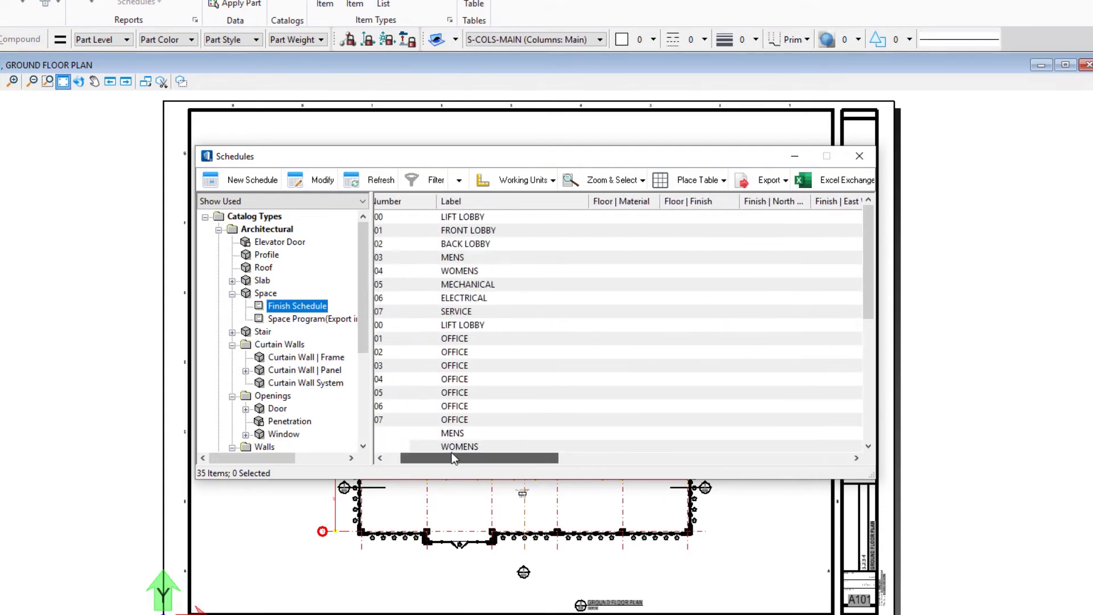
pyautogui.hscroll(-3)
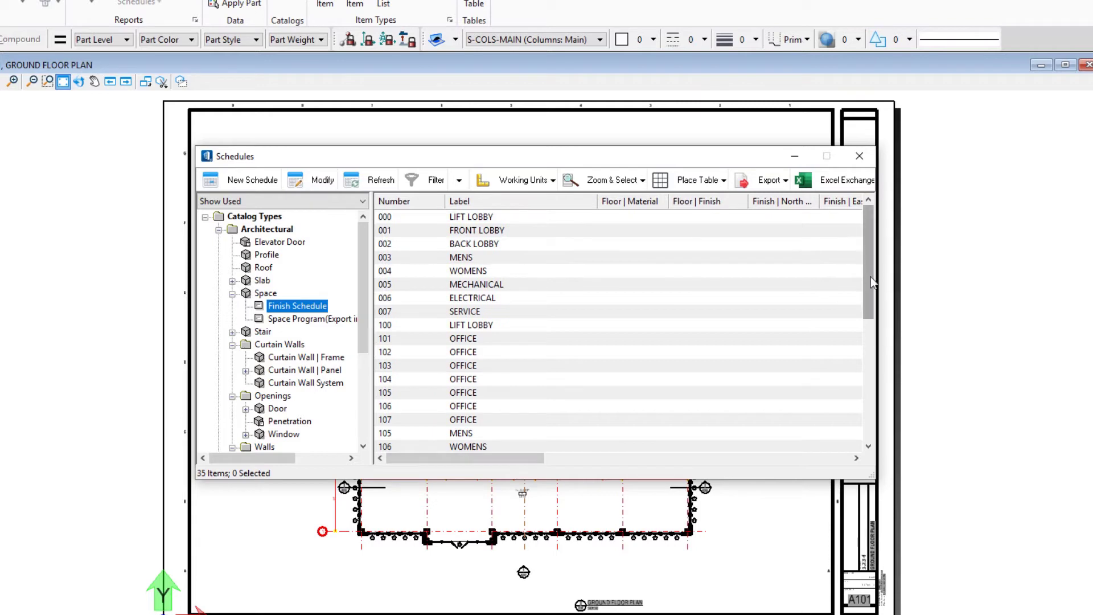
pyautogui.moveTo(615, 321)
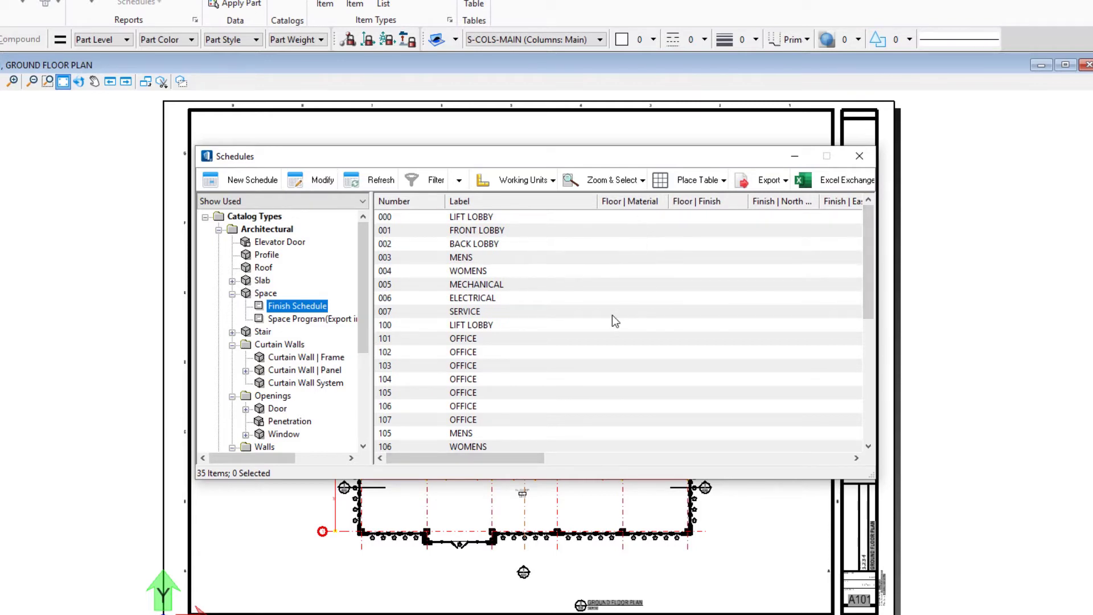
pyautogui.moveTo(306, 319)
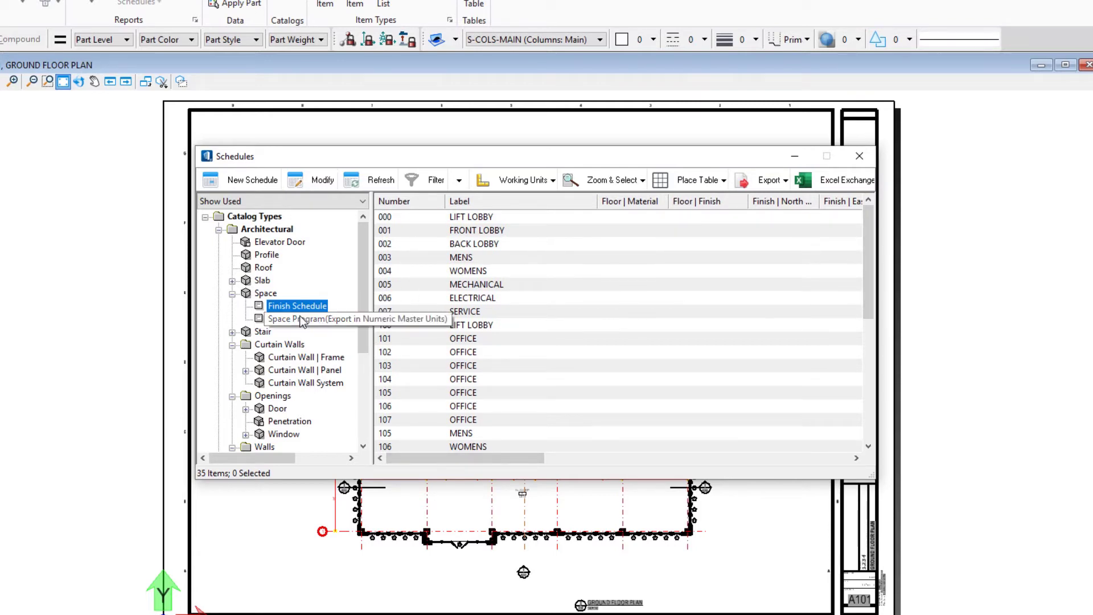
# Step: Display the Space Program (Export) schedule with program area, actual area and ceiling height
pyautogui.click(312, 319)
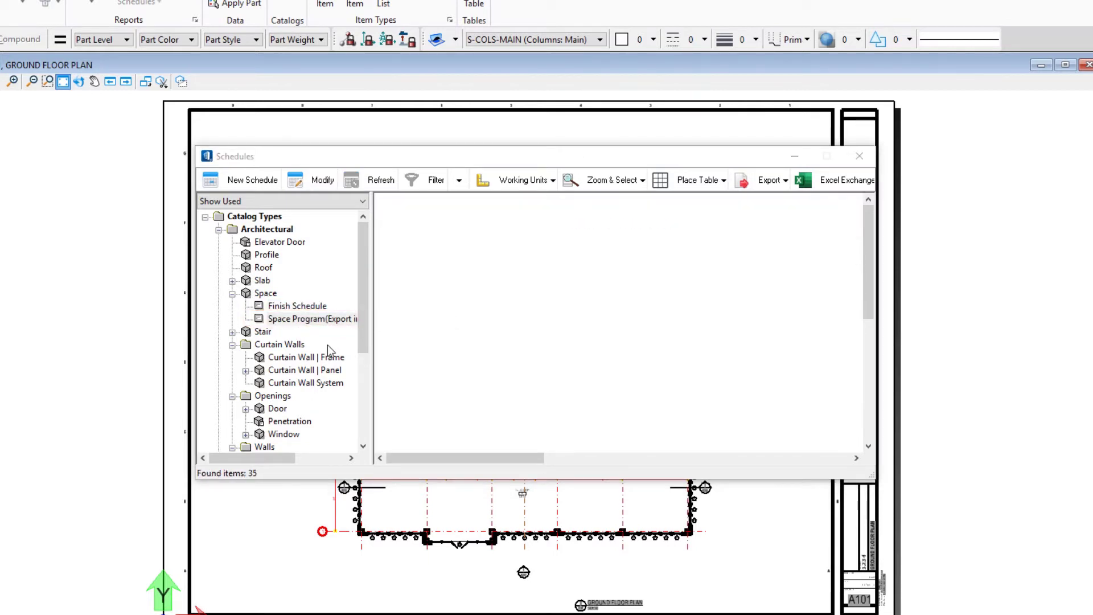
pyautogui.click(313, 319)
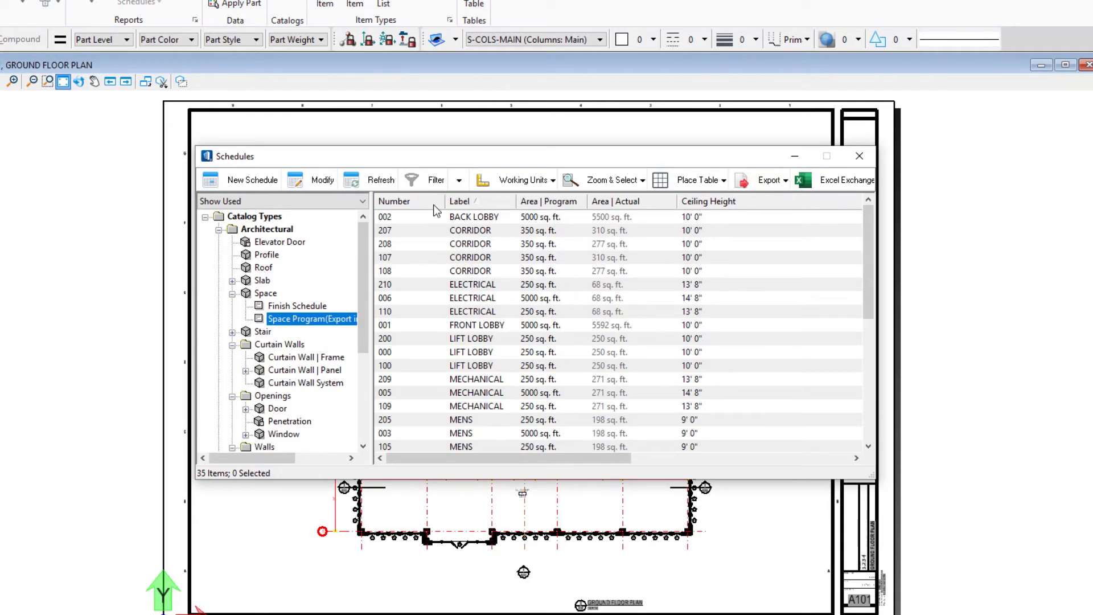
pyautogui.moveTo(739, 249)
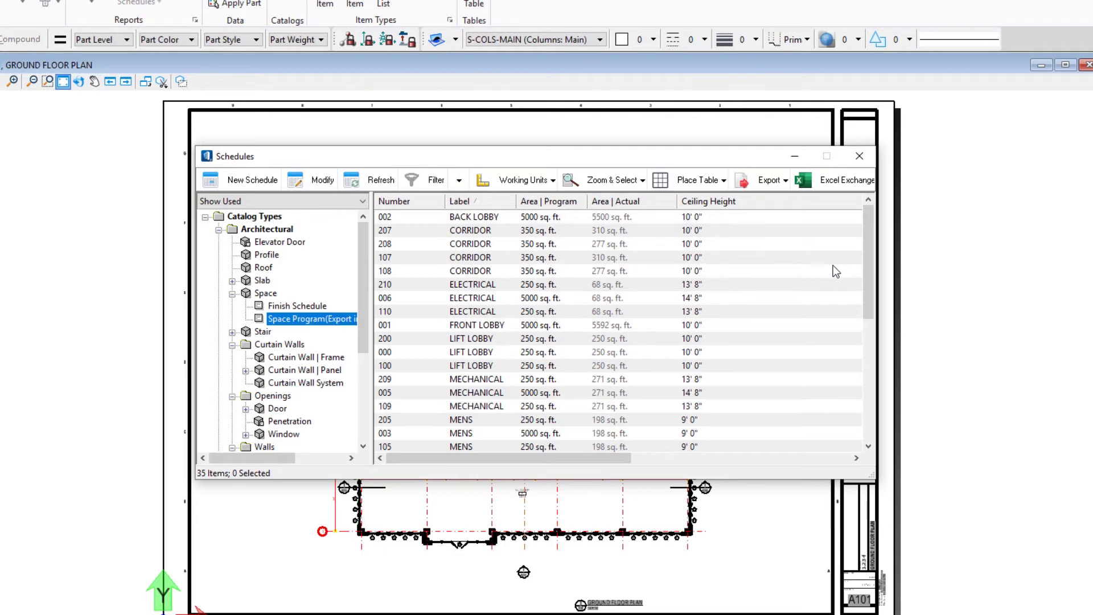
pyautogui.moveTo(791, 274)
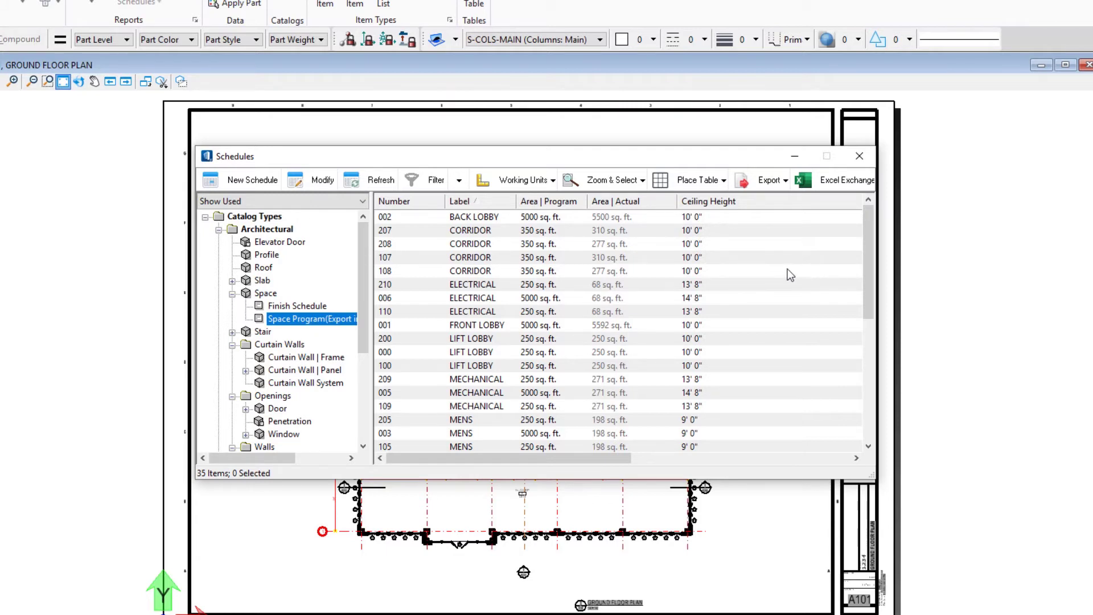
pyautogui.moveTo(753, 286)
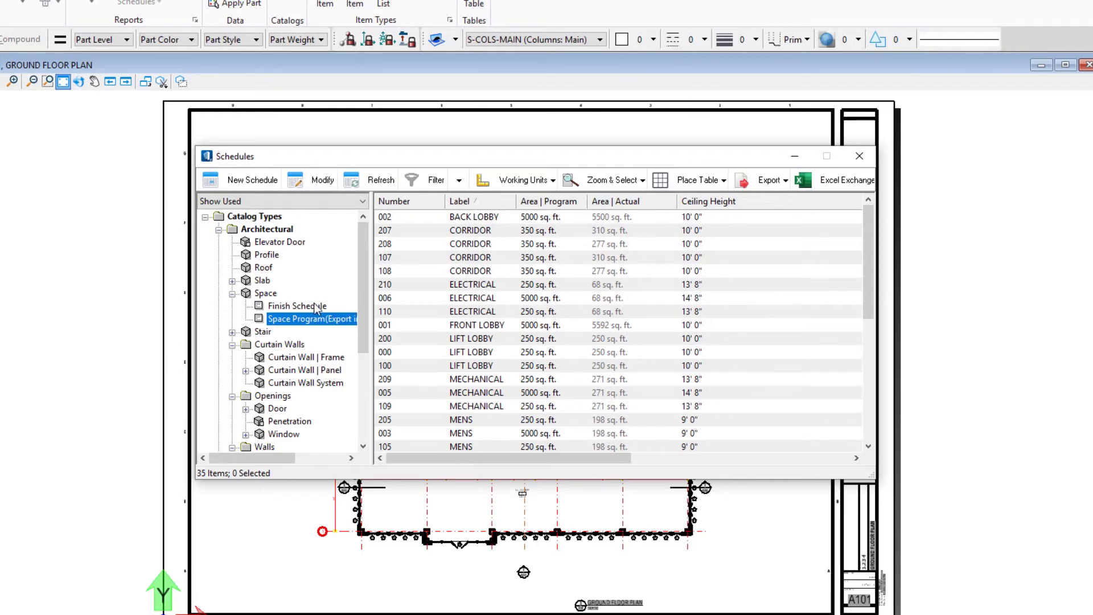
# Step: Return to the Finish Schedule and sort its 35 rooms ascending by Number
pyautogui.click(297, 305)
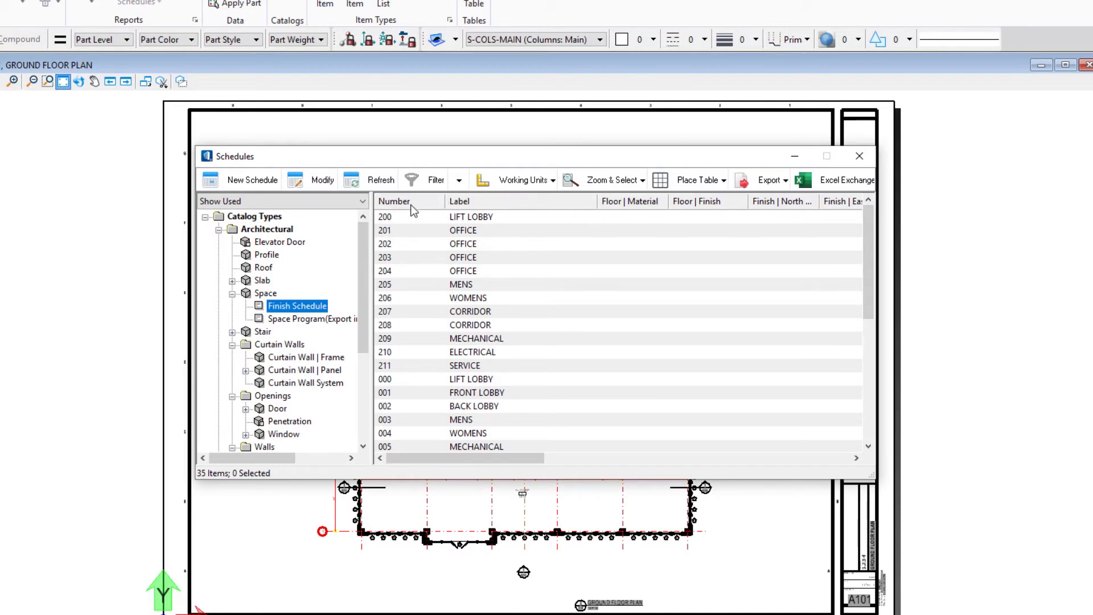
pyautogui.click(409, 201)
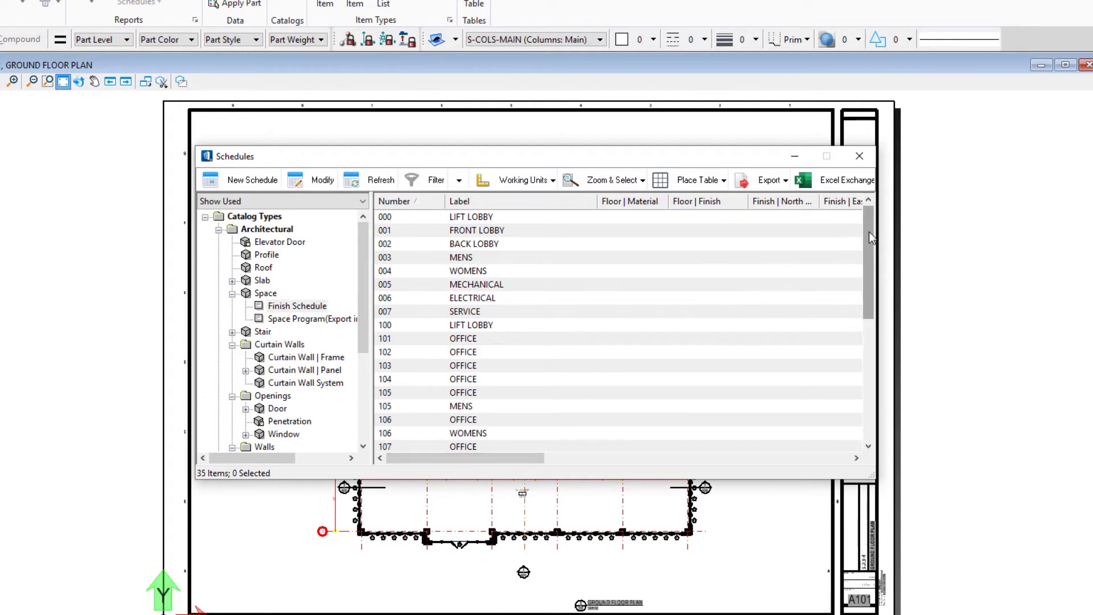
pyautogui.scroll(-3)
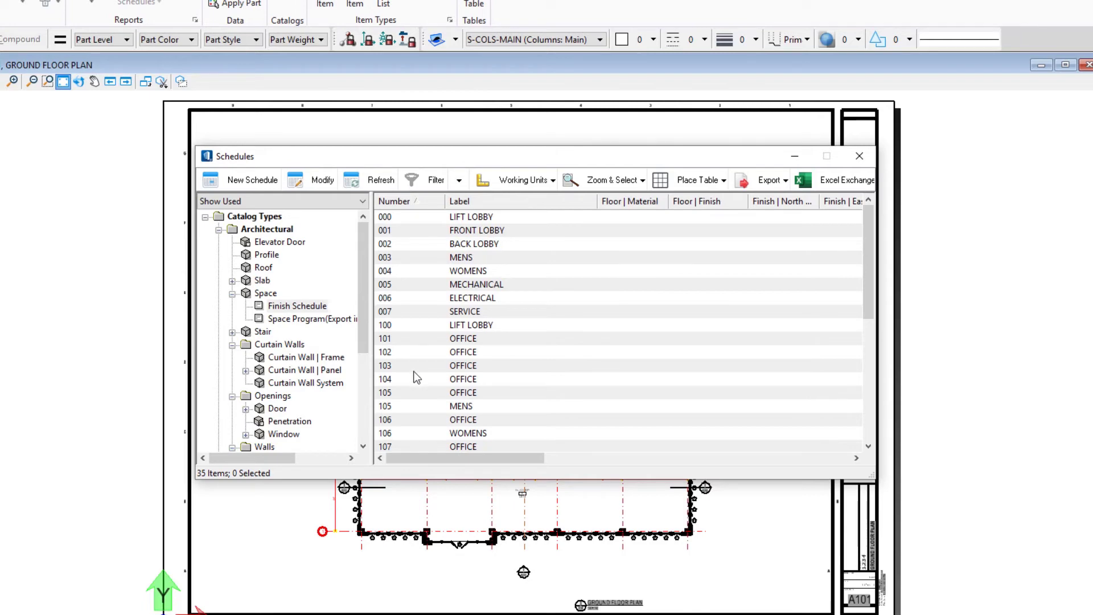
pyautogui.moveTo(442, 238)
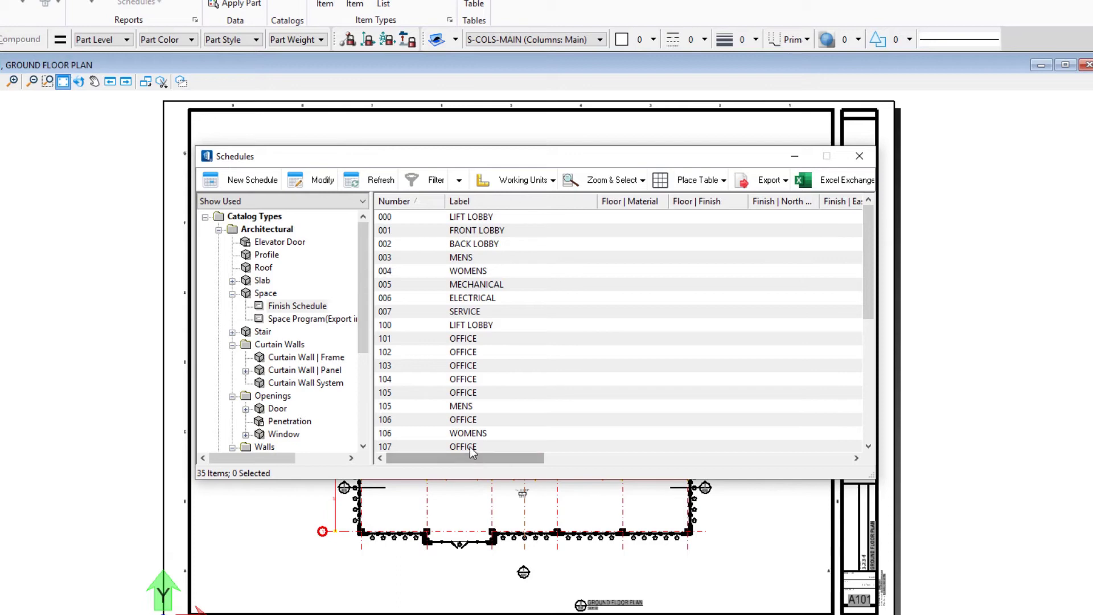
pyautogui.moveTo(460, 172)
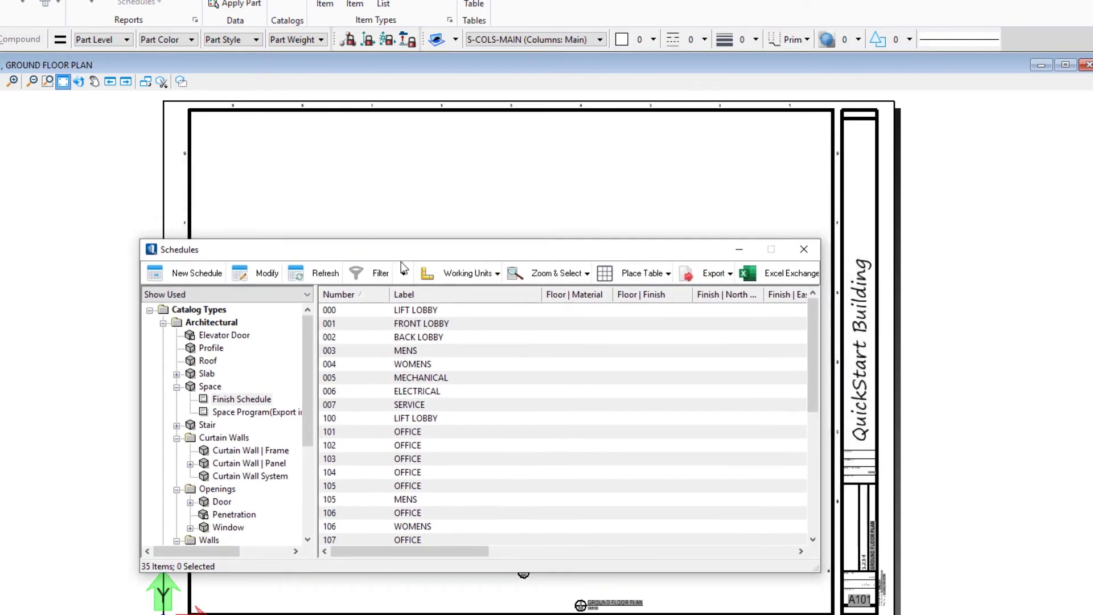
# Step: Move the Schedules window aside and start Place Table From Schedule
pyautogui.moveTo(186, 249); pyautogui.dragTo(89, 276)
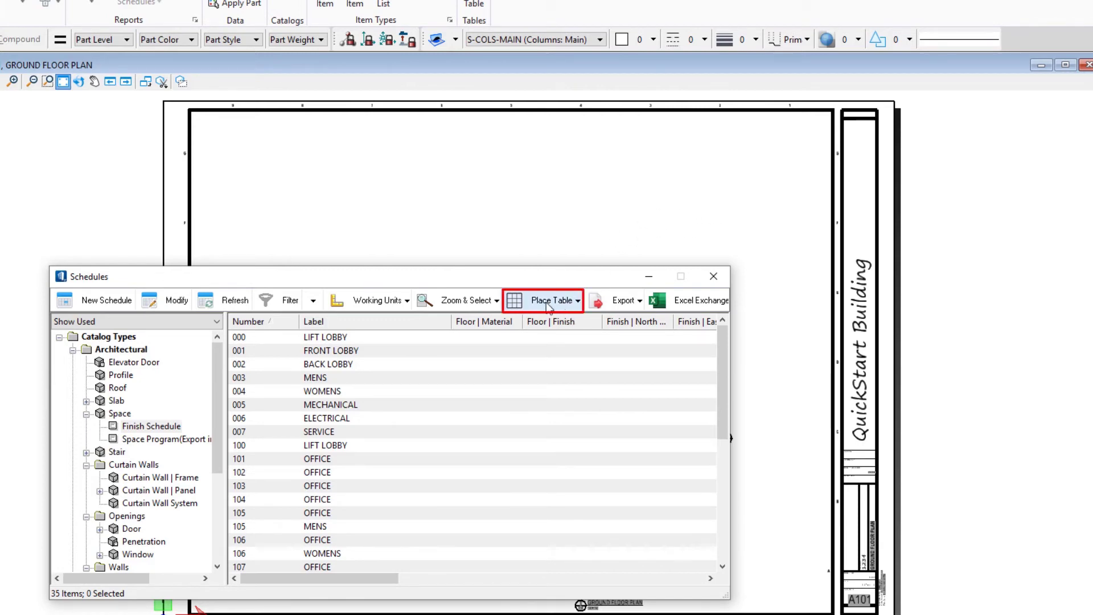
pyautogui.click(580, 299)
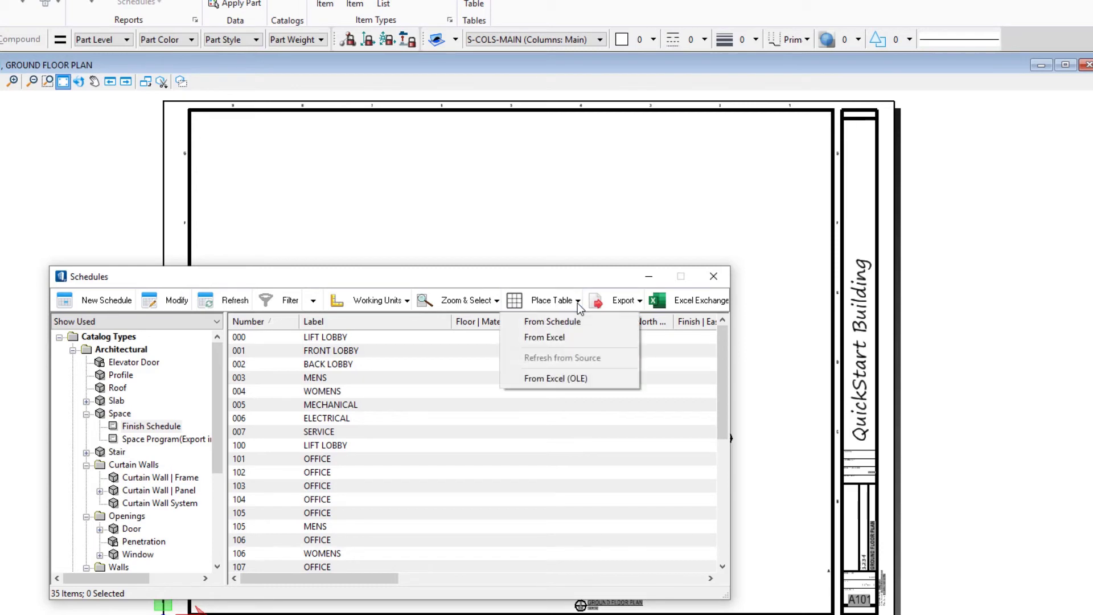
pyautogui.moveTo(552, 321)
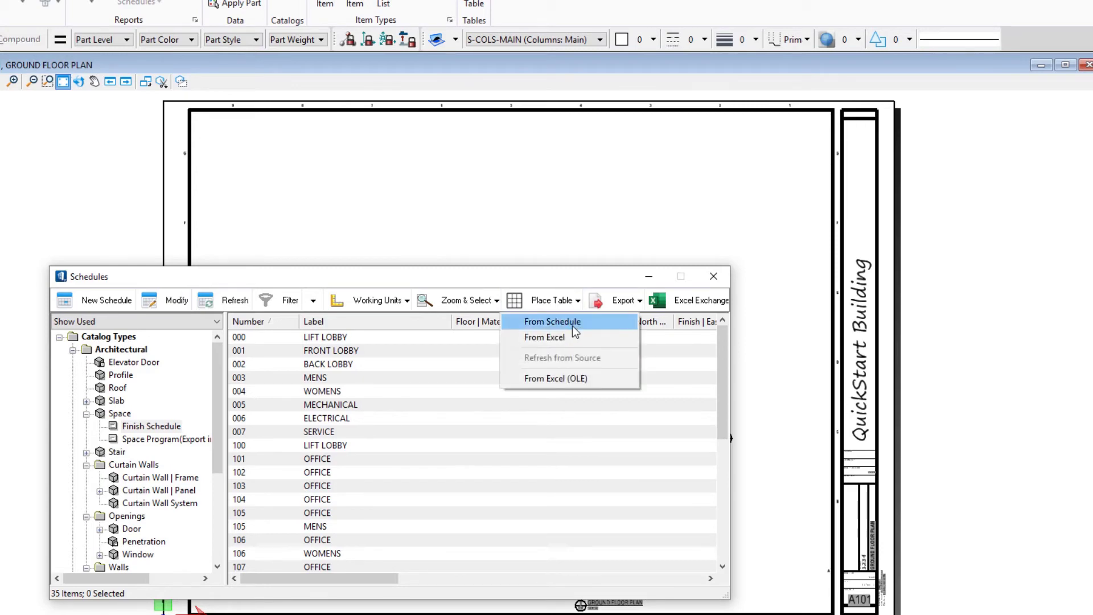
pyautogui.moveTo(493, 537)
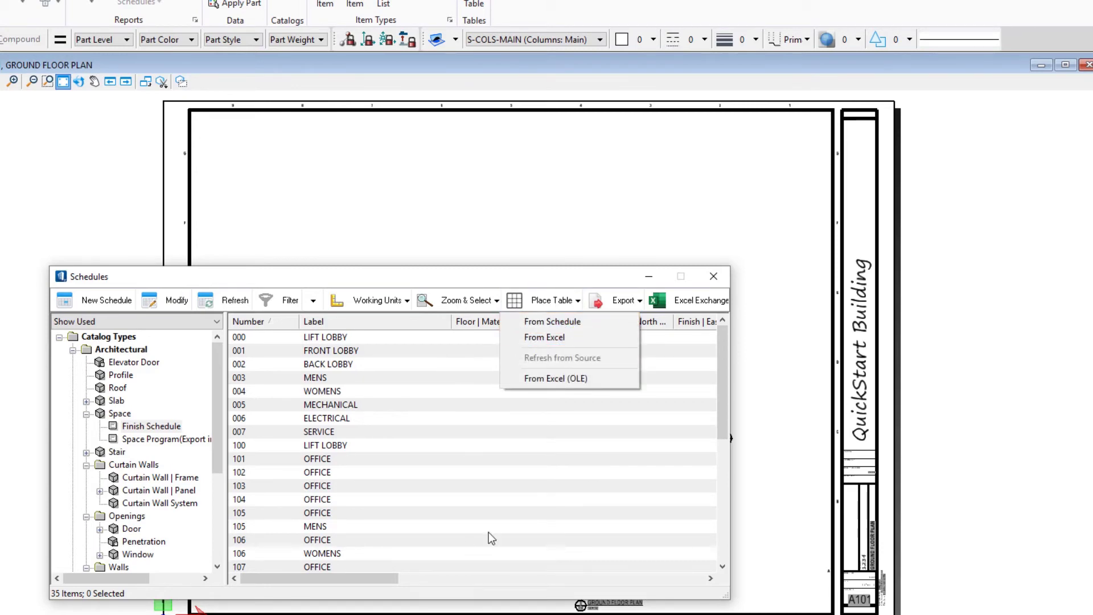
pyautogui.click(551, 321)
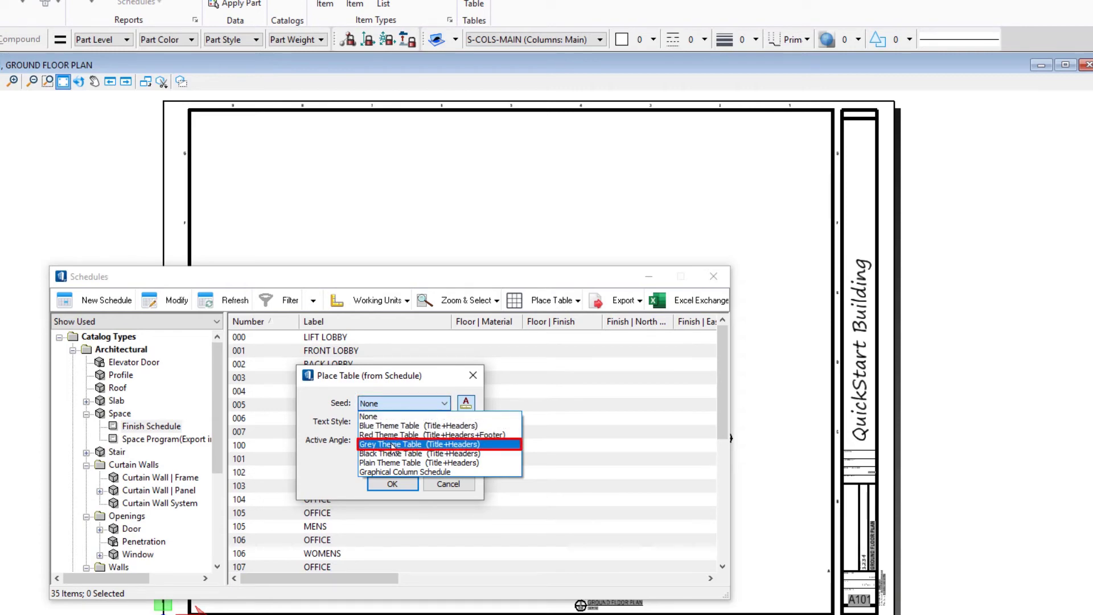
# Step: Confirm Grey Theme Table seed, Active Angle 0 and Retain Association for the table
pyautogui.click(419, 444)
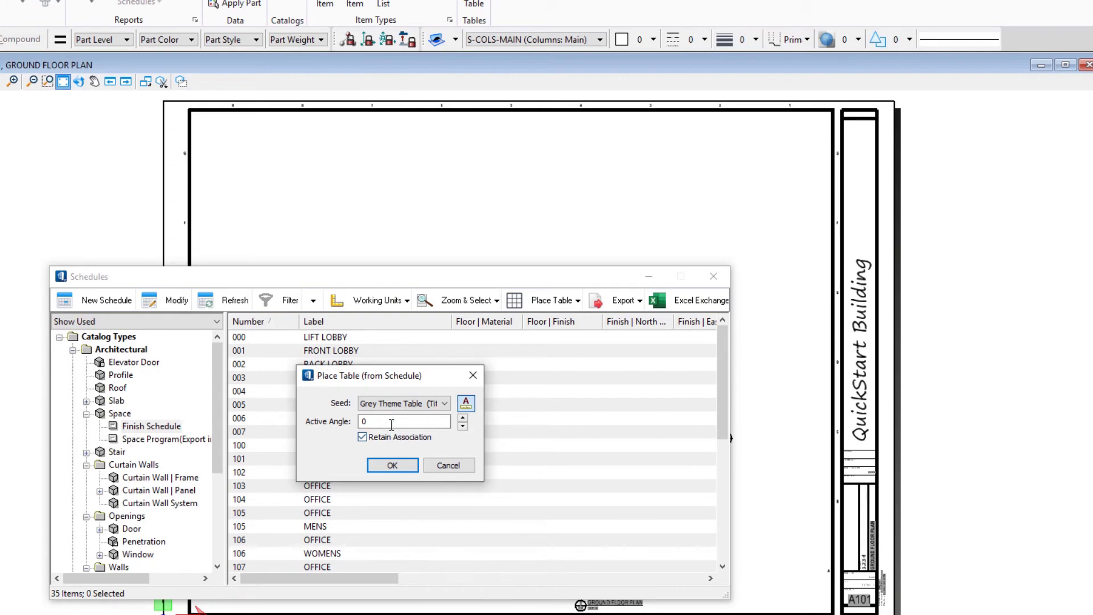
pyautogui.moveTo(409, 457)
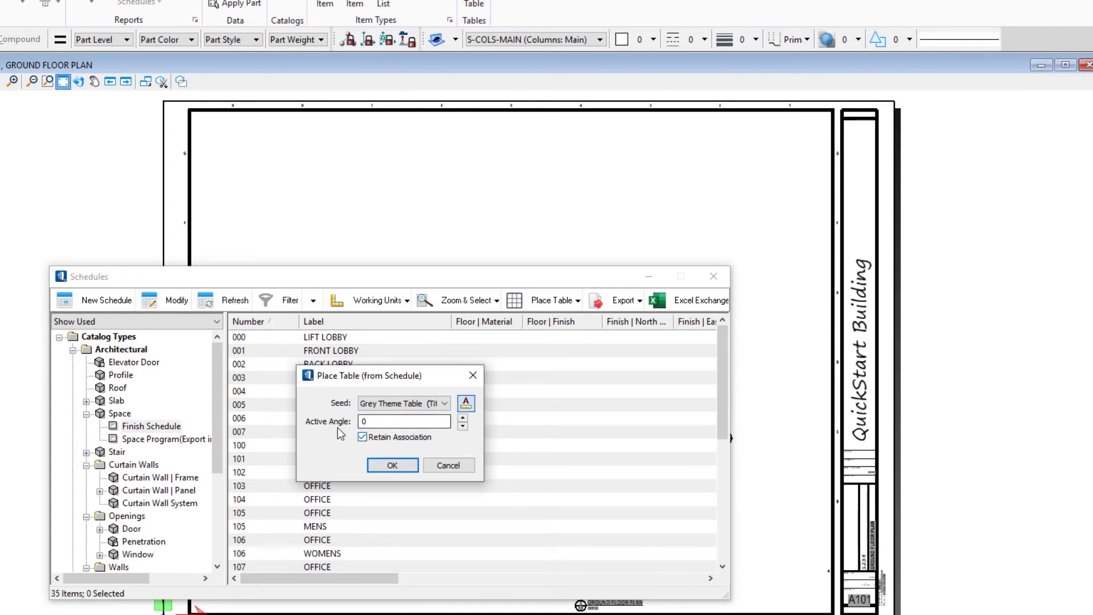
pyautogui.click(404, 420)
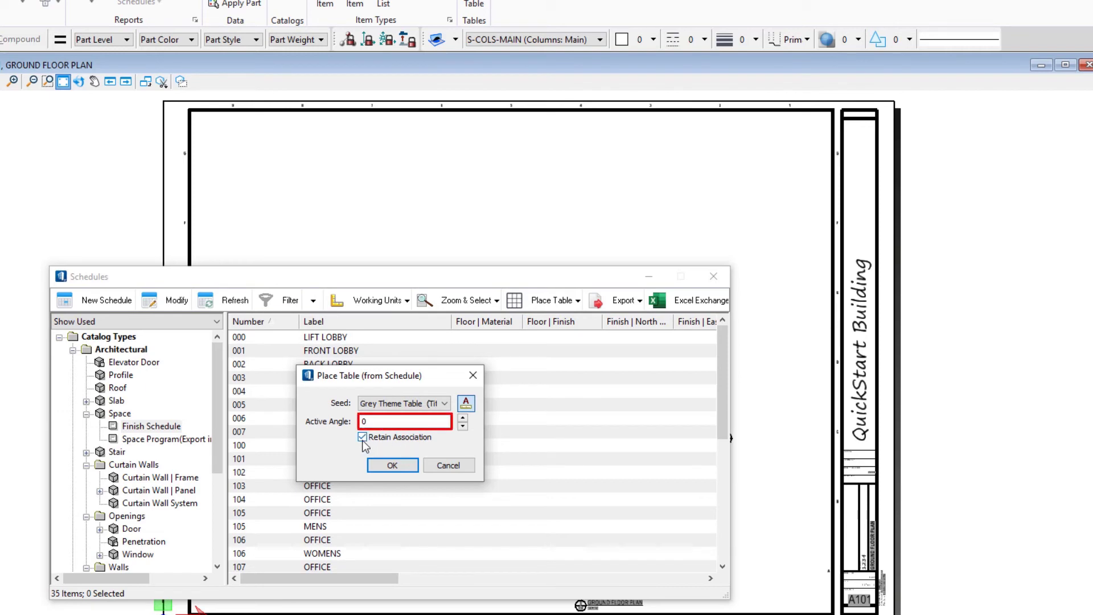
pyautogui.click(363, 436)
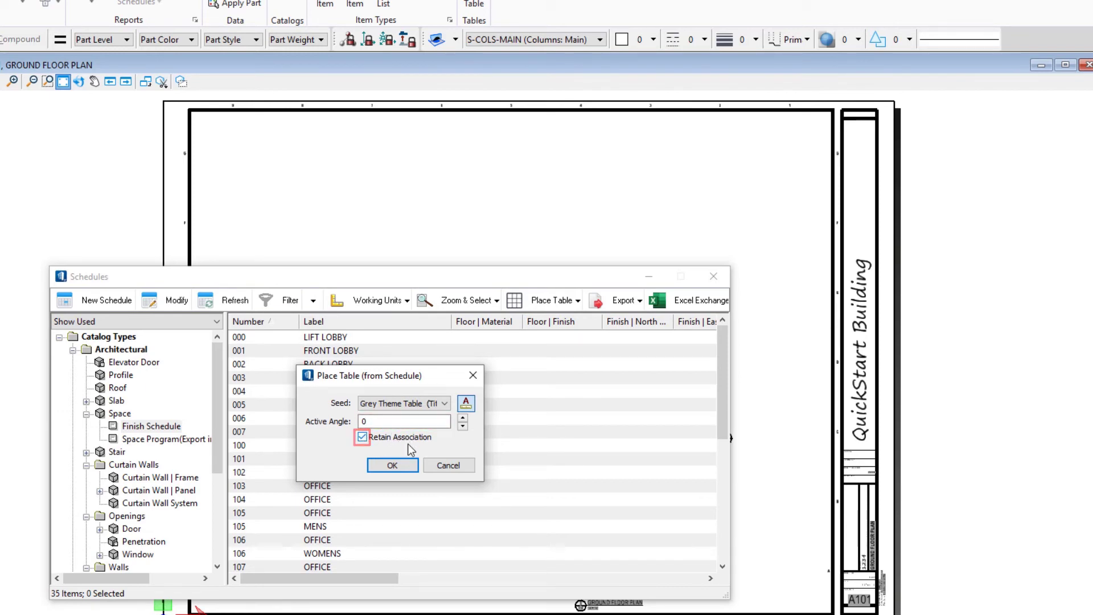
pyautogui.click(363, 437)
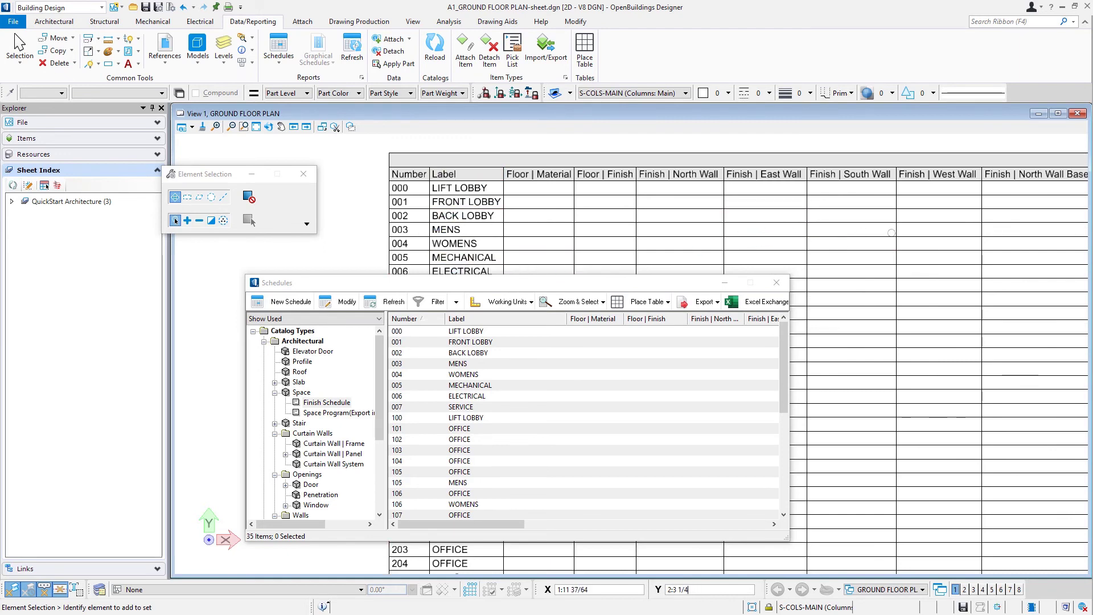
# Step: Place the table above the ground floor plan and close the Schedules window
pyautogui.click(850, 260)
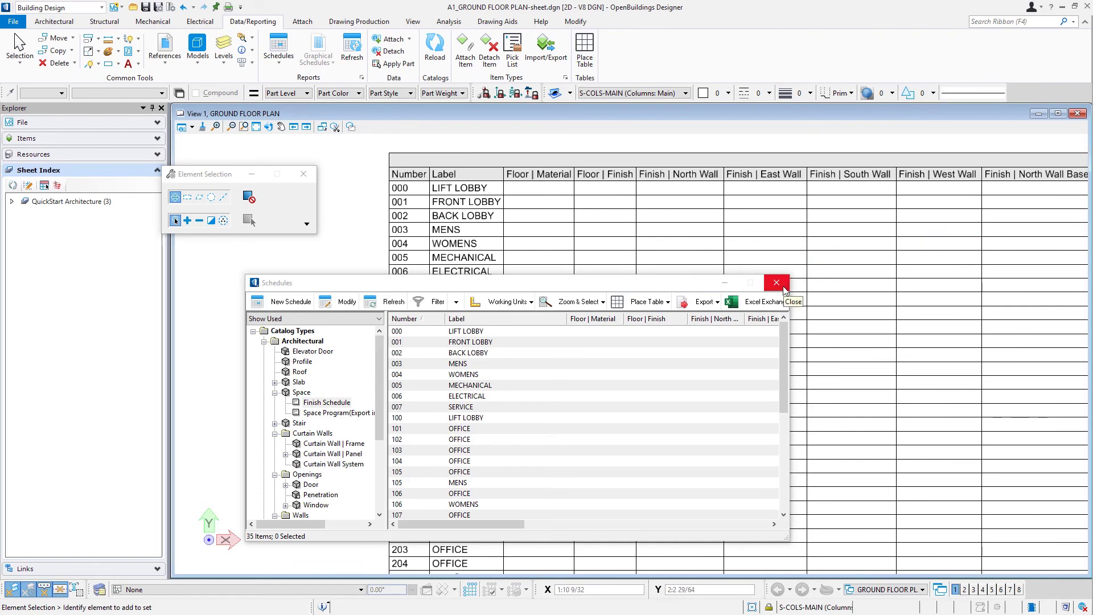
pyautogui.click(776, 283)
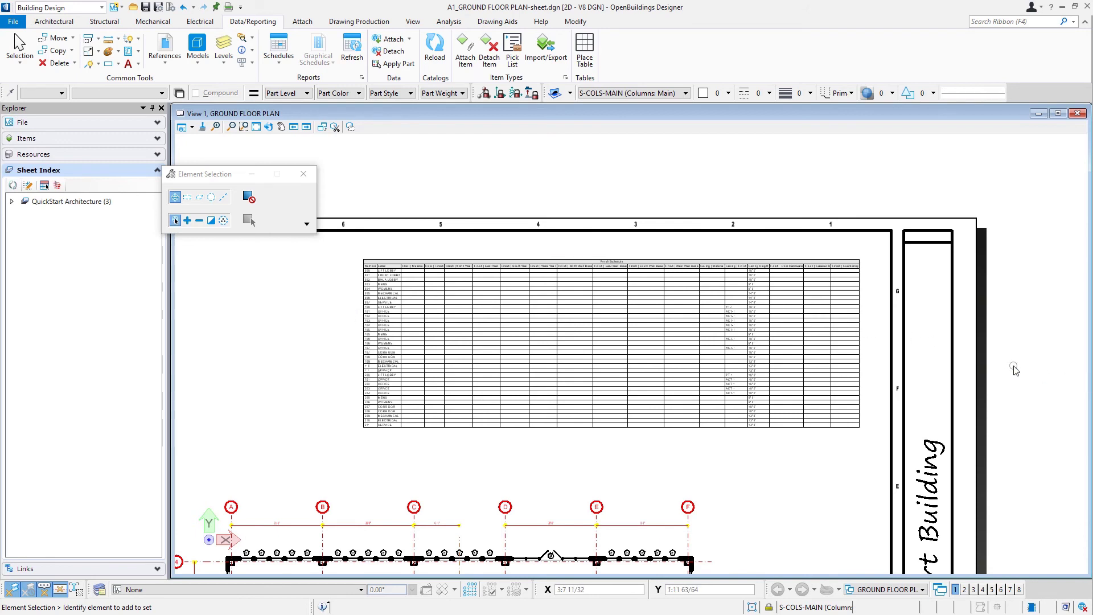
pyautogui.moveTo(1016, 368)
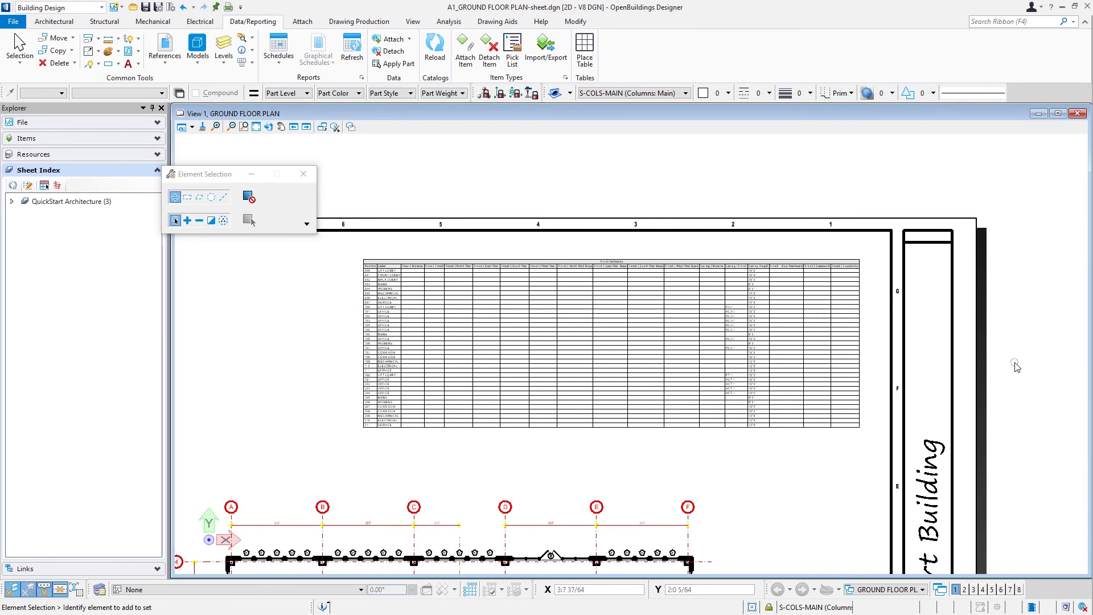